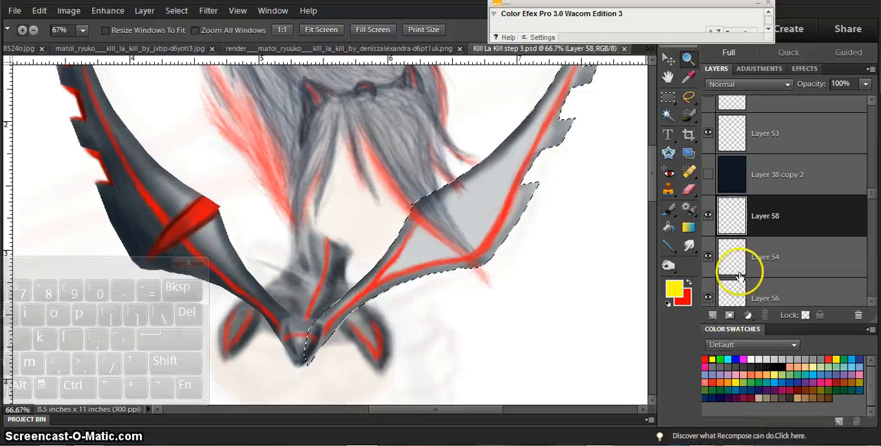
Step: Set the foreground painting colour to pure yellow (#ffff00)
{"action": "left_click", "coordinate": [671, 288]}
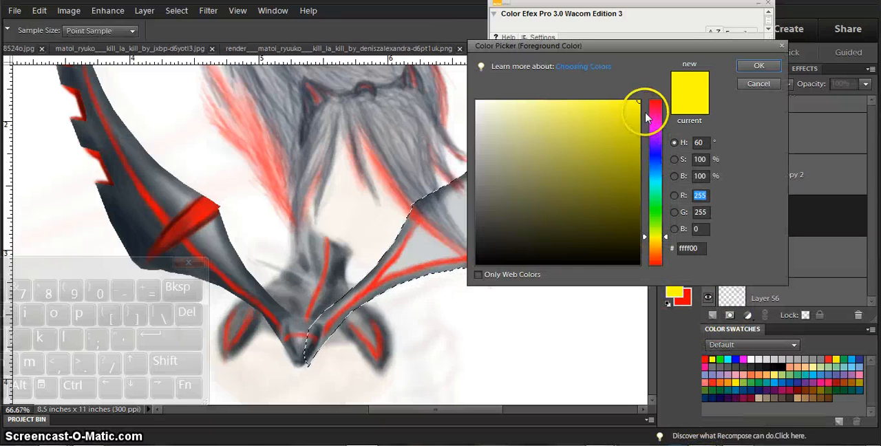
{"action": "left_click", "coordinate": [636, 112]}
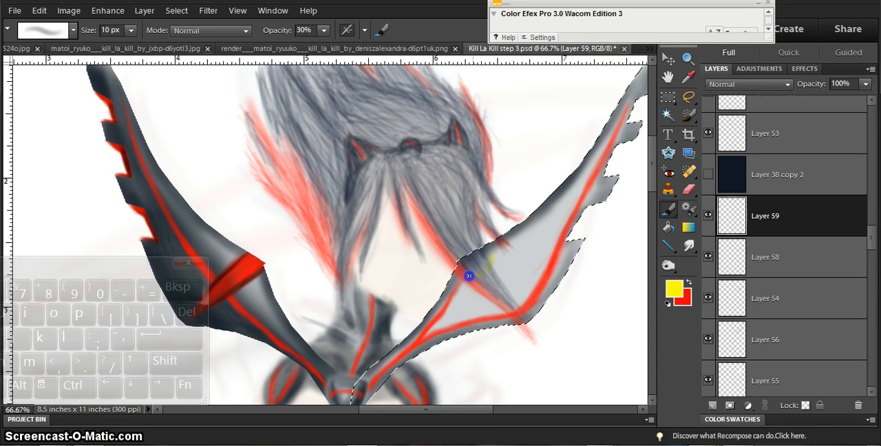
Step: Scroll down the Layers panel toward the hair layers covering the wings
{"action": "scroll", "scroll_direction": "down", "scroll_amount": 3}
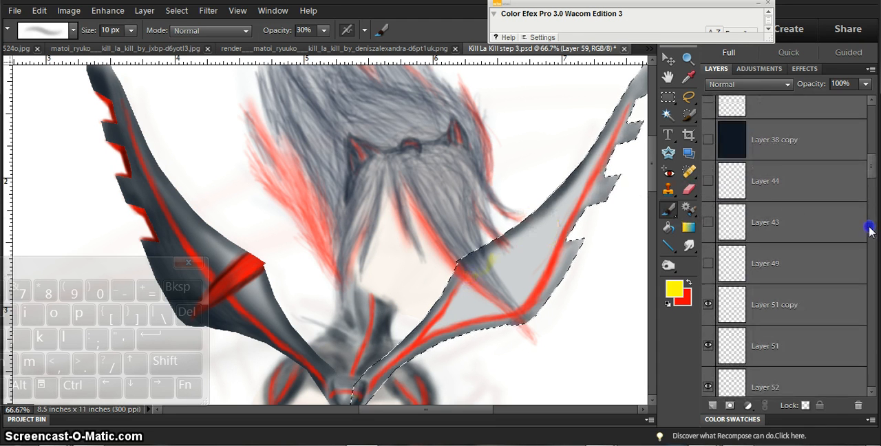
{"action": "scroll", "scroll_direction": "down", "scroll_amount": 3}
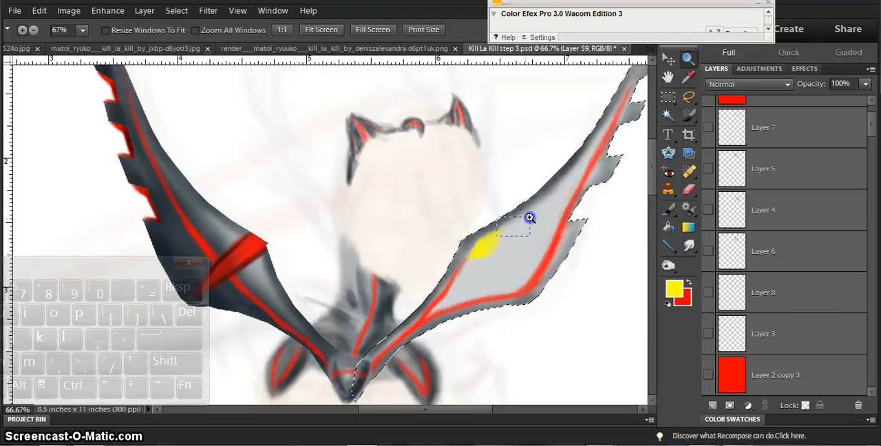
Step: Zoom in on the yellow patch on the right wing
{"action": "left_click", "coordinate": [529, 217]}
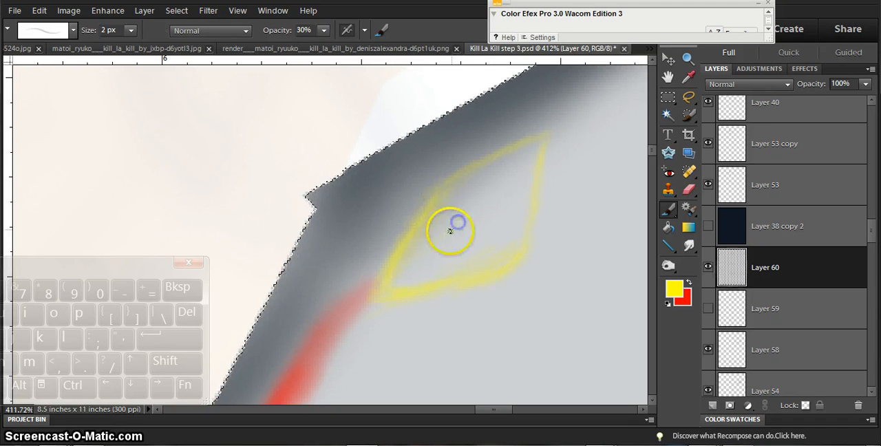
Step: Paint yellow inside the gem outline, then switch between Layer 59 and Layer 60
{"action": "left_click_drag", "start_coordinate": [451, 231], "coordinate": [424, 254]}
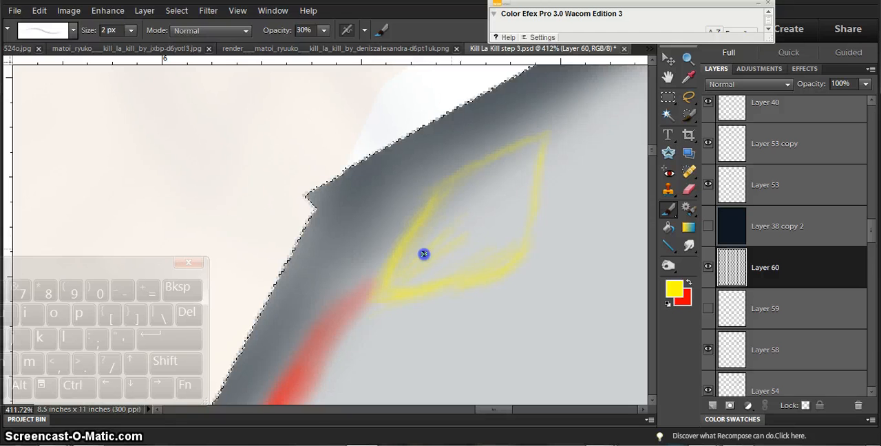
{"action": "left_click", "coordinate": [707, 309]}
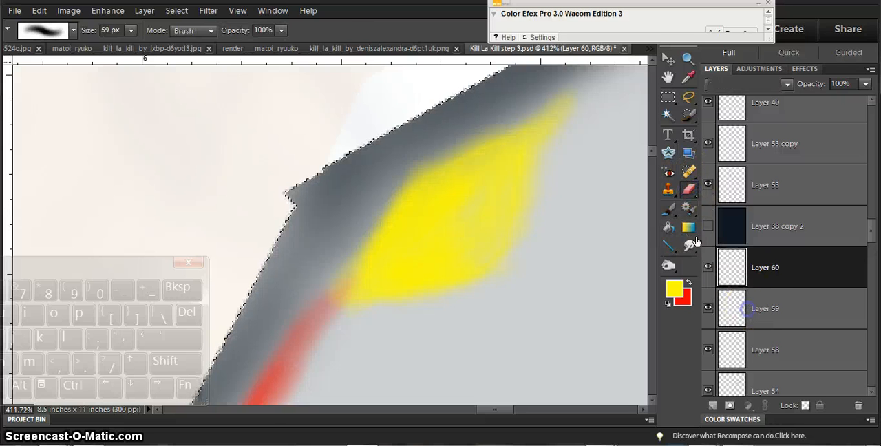
{"action": "left_click", "coordinate": [765, 308]}
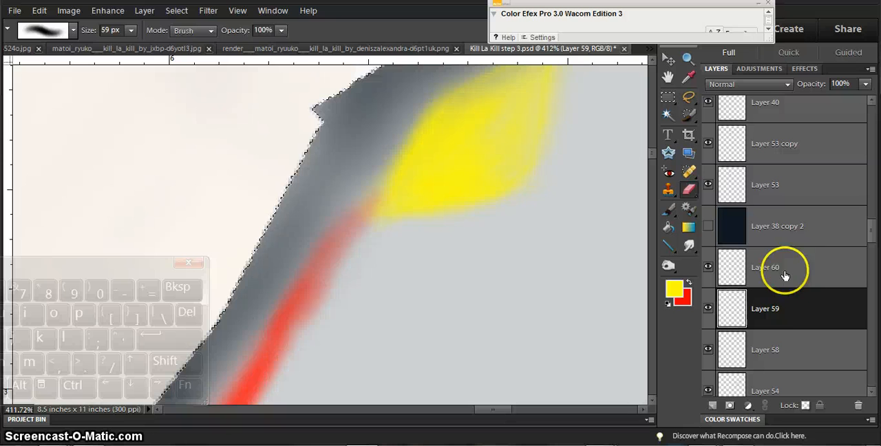
{"action": "left_click", "coordinate": [784, 267]}
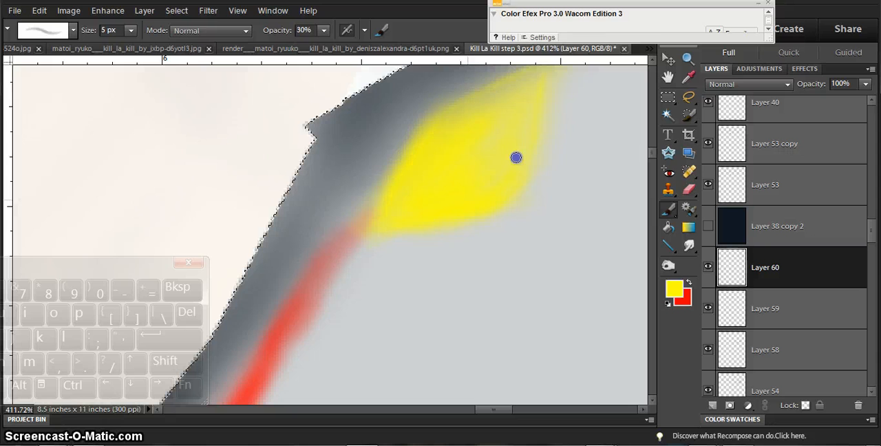
{"action": "left_click", "coordinate": [687, 58]}
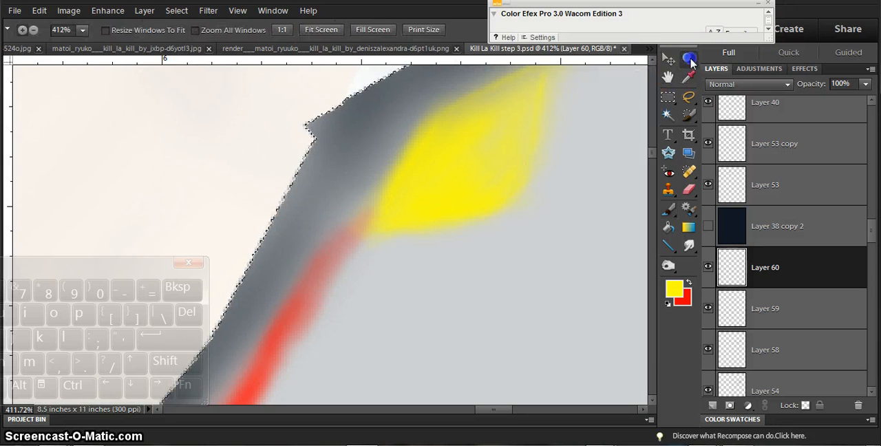
Step: Zoom out, add a new empty layer for the surround, and hide the black grid pattern layer
{"action": "left_click", "coordinate": [320, 30]}
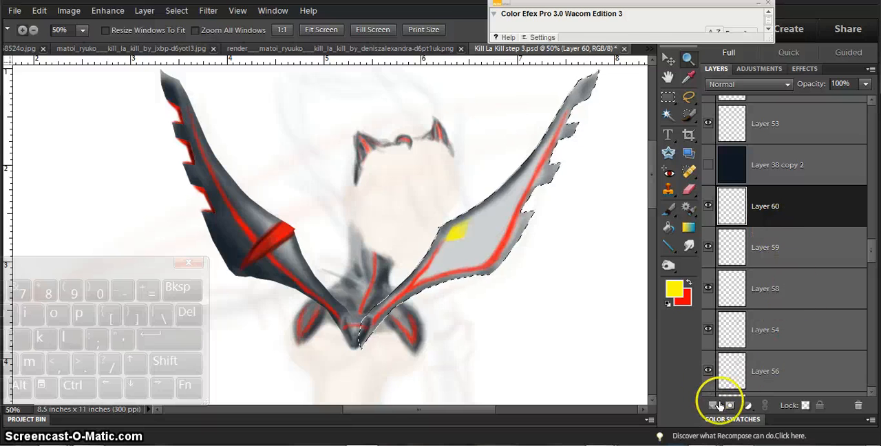
{"action": "left_click", "coordinate": [721, 404]}
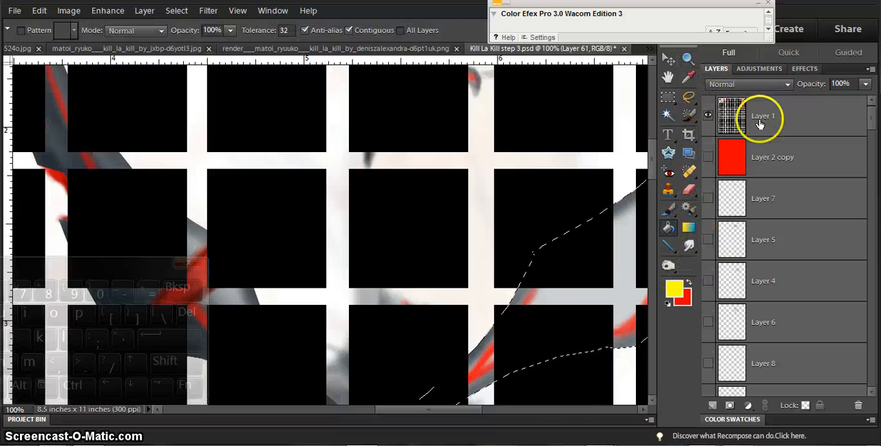
{"action": "left_click", "coordinate": [708, 115]}
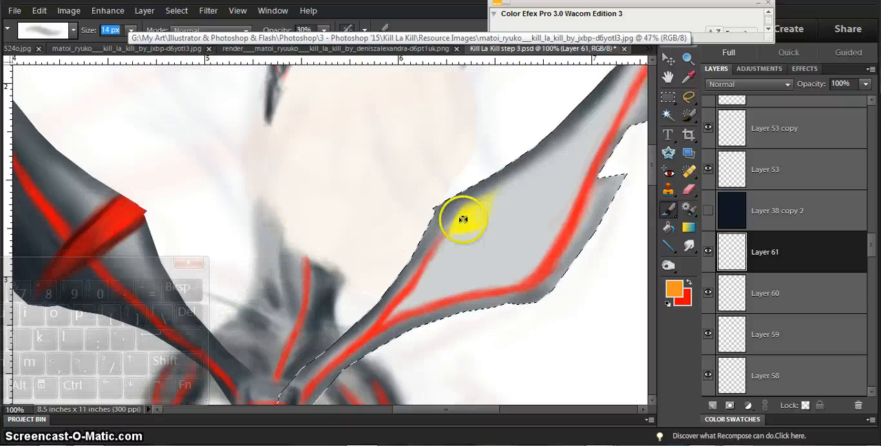
Step: Paint orange along and around the gem's lower edge, then add another shading layer
{"action": "left_click_drag", "start_coordinate": [464, 221], "coordinate": [529, 220]}
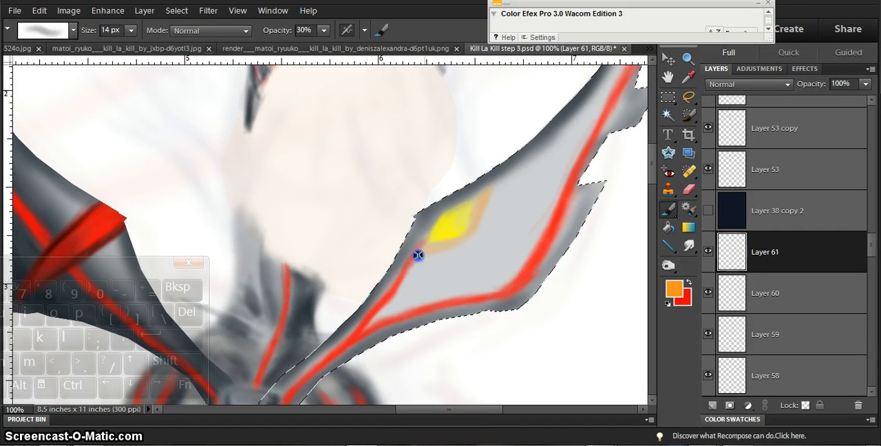
{"action": "left_click_drag", "start_coordinate": [419, 255], "coordinate": [481, 219]}
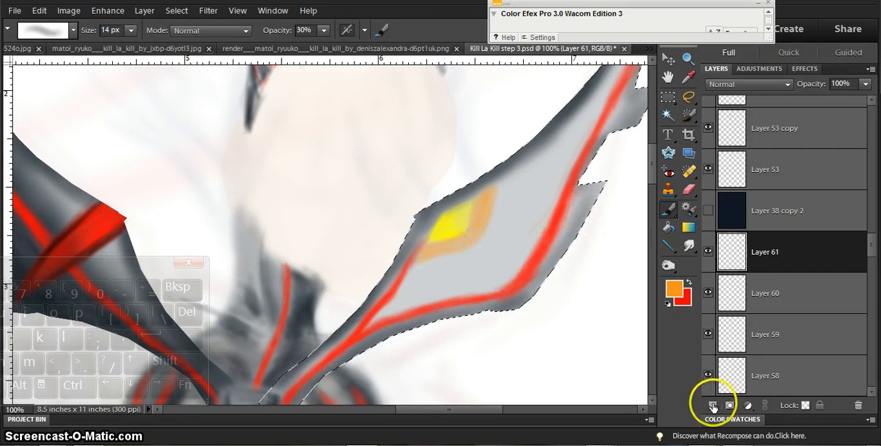
{"action": "left_click", "coordinate": [707, 405]}
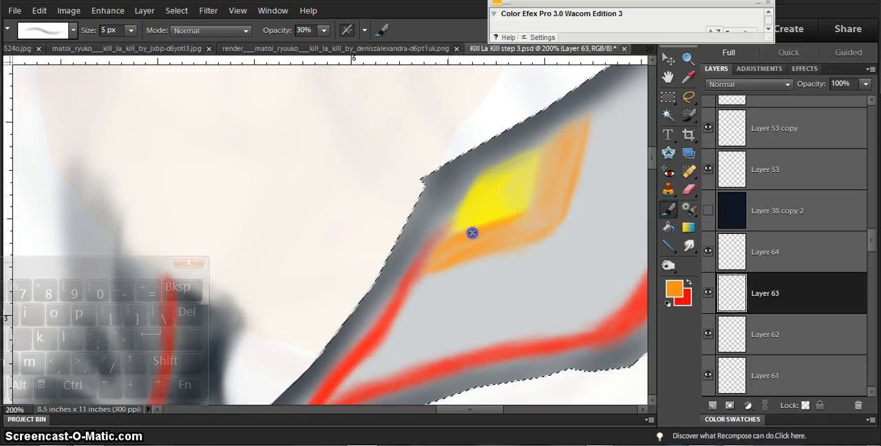
Step: Add thin orange strokes around and below the gem, then paint fine detail on Layer 62
{"action": "left_click_drag", "start_coordinate": [473, 233], "coordinate": [539, 177]}
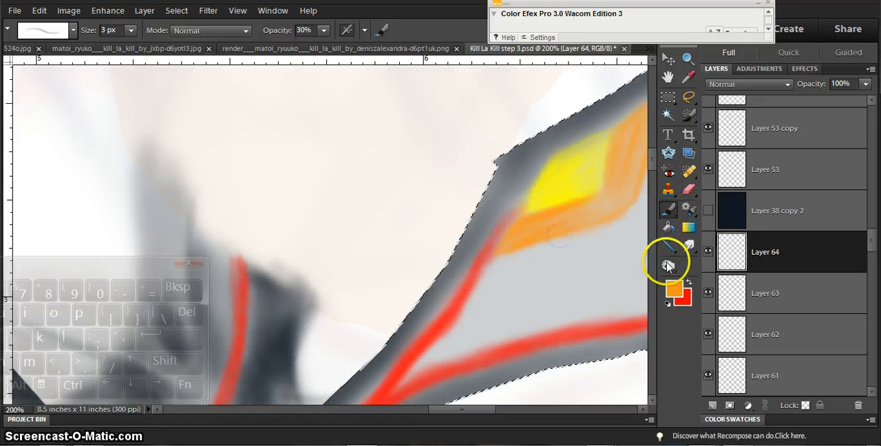
{"action": "left_click", "coordinate": [668, 263]}
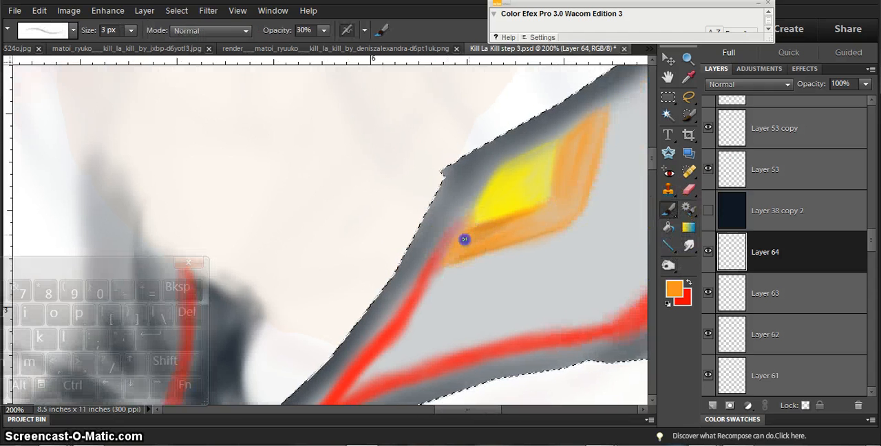
{"action": "left_click_drag", "start_coordinate": [465, 239], "coordinate": [530, 210]}
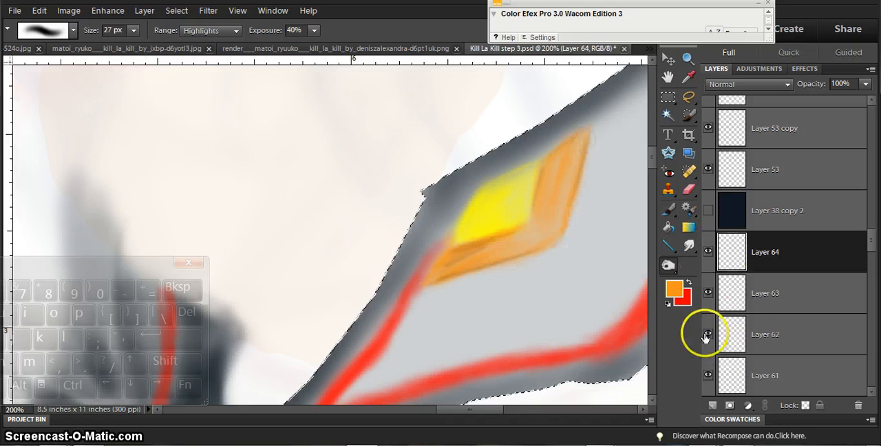
{"action": "left_click", "coordinate": [706, 334]}
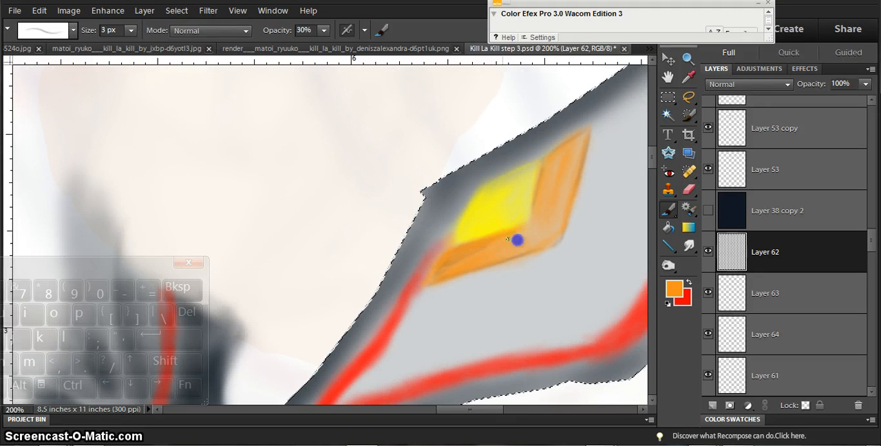
{"action": "left_click_drag", "start_coordinate": [519, 239], "coordinate": [571, 167]}
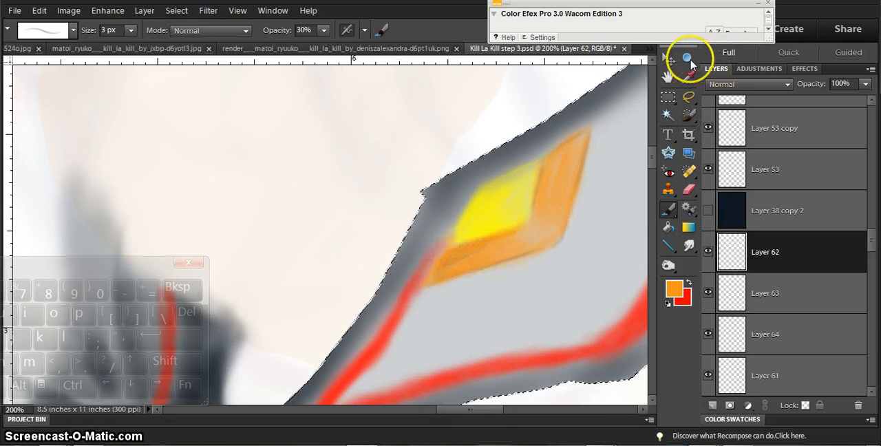
Step: Use the Zoom tool to zoom in closer on the wings
{"action": "left_click", "coordinate": [688, 58]}
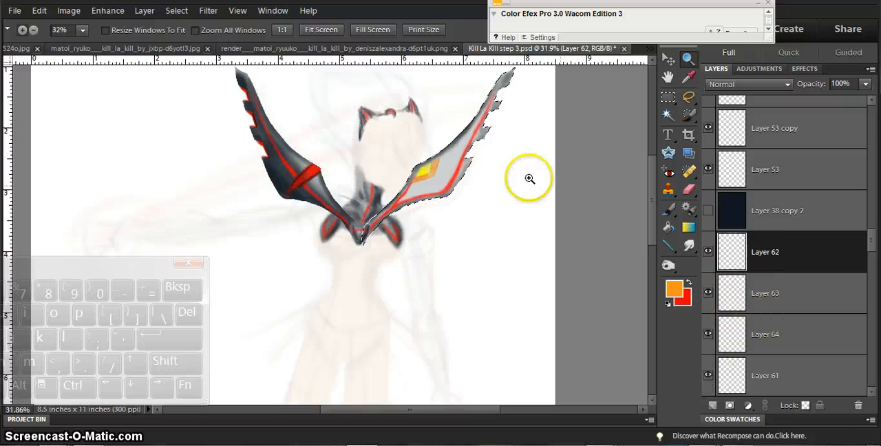
{"action": "mouse_move", "coordinate": [520, 137]}
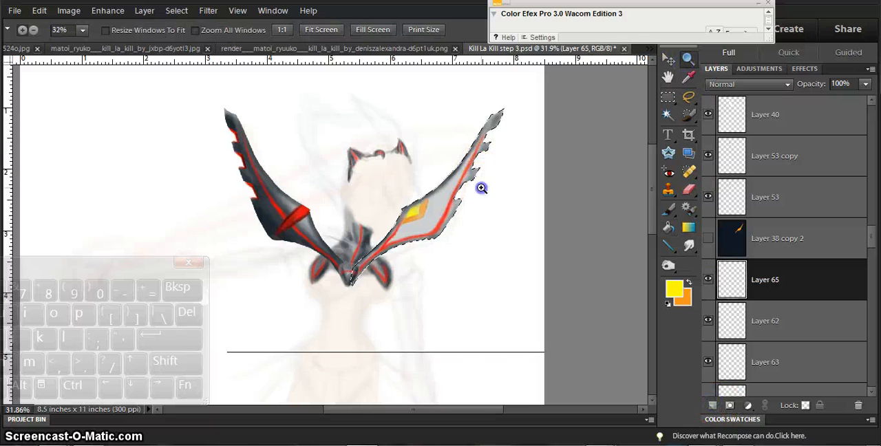
{"action": "left_click", "coordinate": [481, 187]}
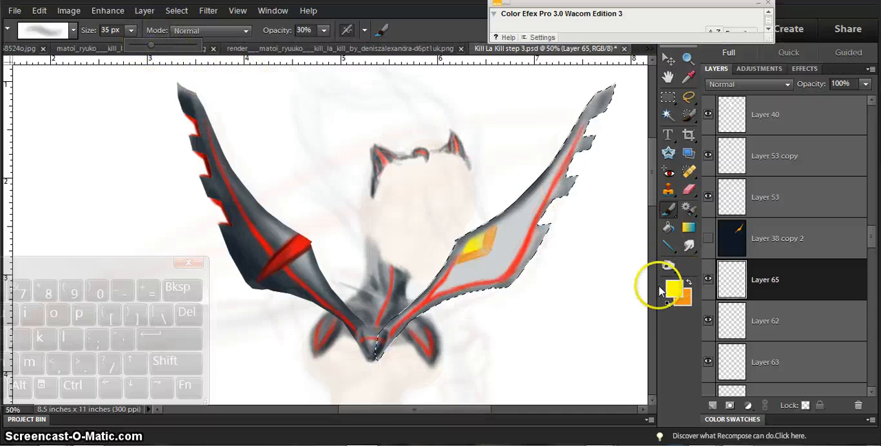
Step: Set the foreground colour to pale yellow #ffff99
{"action": "left_click", "coordinate": [677, 291]}
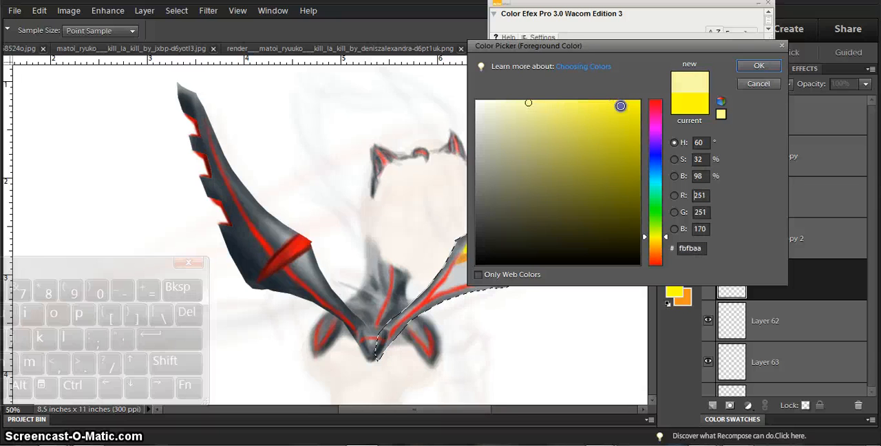
{"action": "left_click", "coordinate": [615, 103]}
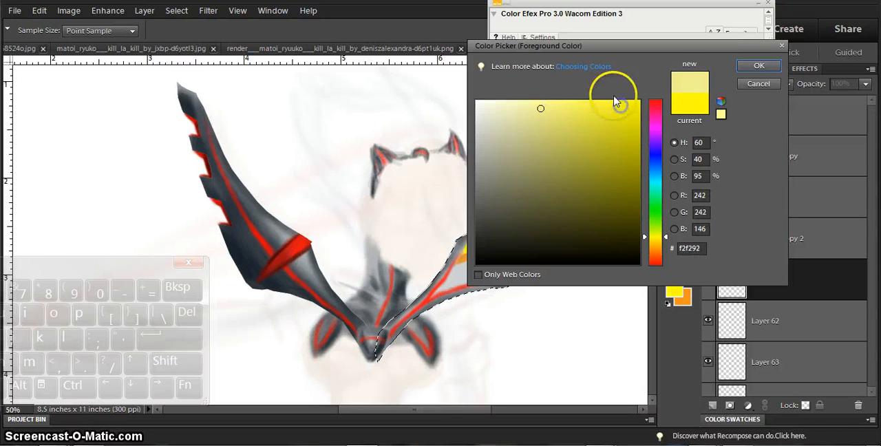
{"action": "left_click", "coordinate": [541, 100]}
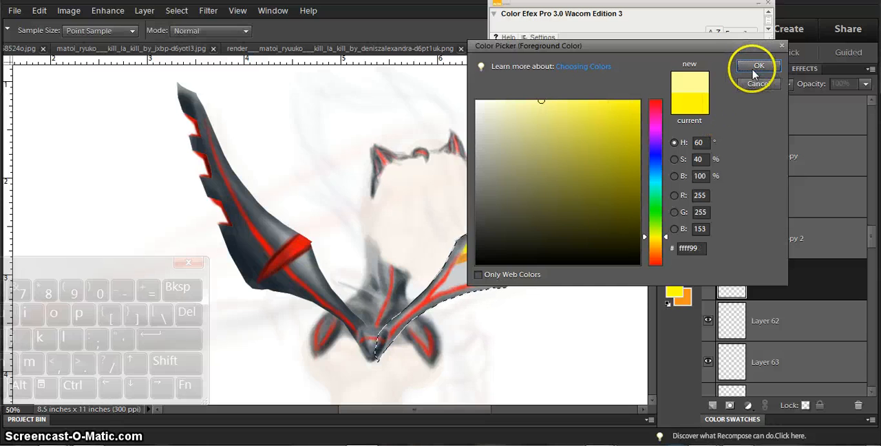
{"action": "left_click", "coordinate": [757, 66]}
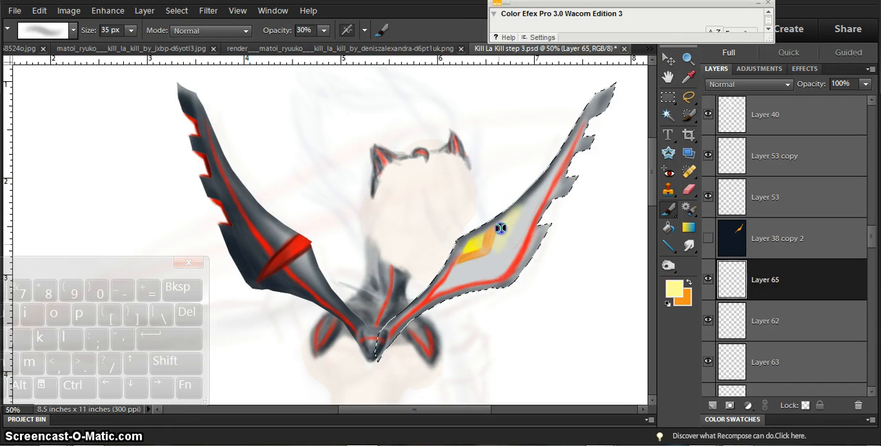
{"action": "scroll", "scroll_direction": "down", "scroll_amount": 3}
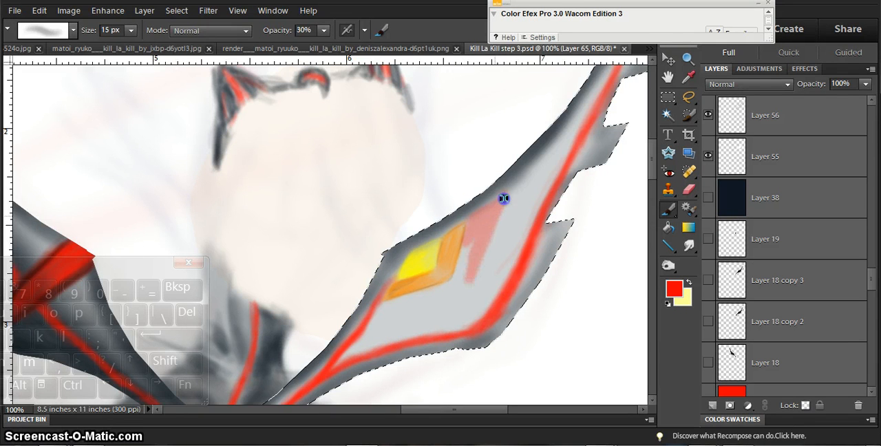
Step: Brush the red band beside and below the gem, smoothing it and trimming near the upper edge
{"action": "left_click_drag", "start_coordinate": [504, 199], "coordinate": [401, 310]}
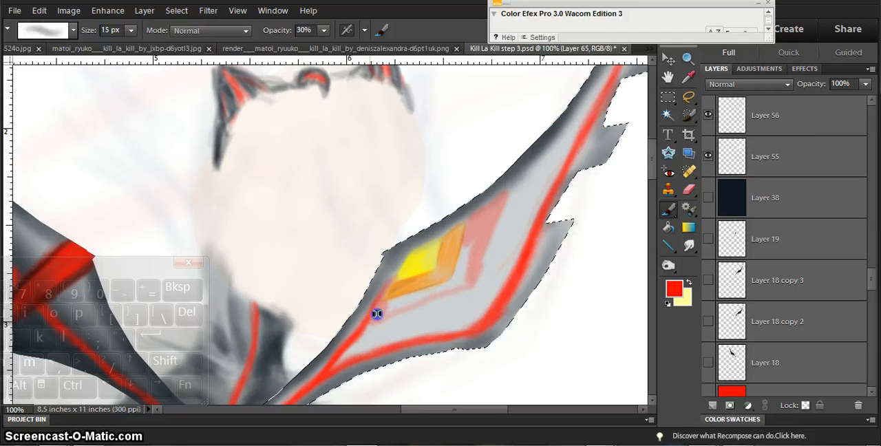
{"action": "left_click_drag", "start_coordinate": [377, 314], "coordinate": [398, 305]}
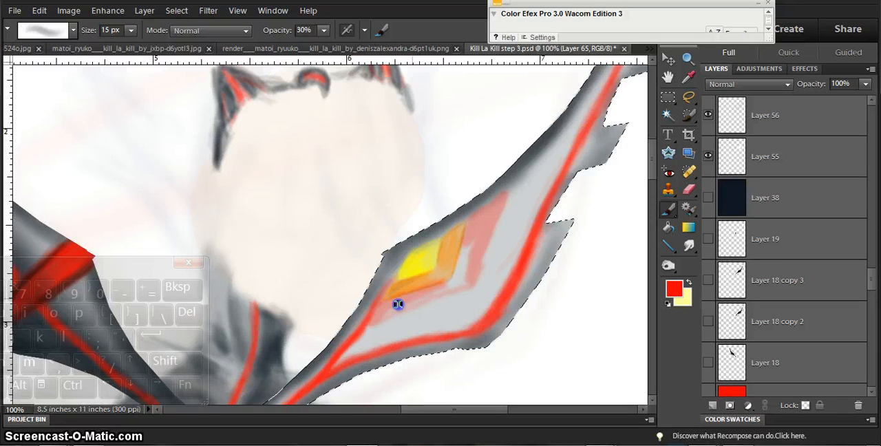
{"action": "left_click_drag", "start_coordinate": [398, 305], "coordinate": [373, 326]}
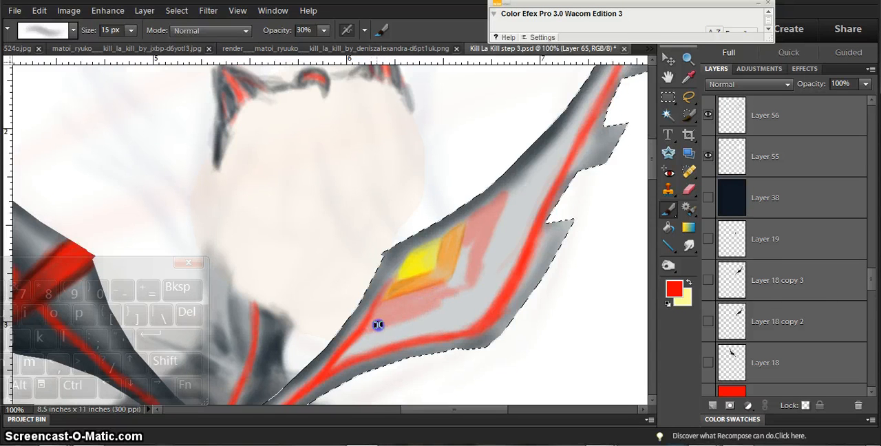
{"action": "left_click_drag", "start_coordinate": [377, 325], "coordinate": [425, 304]}
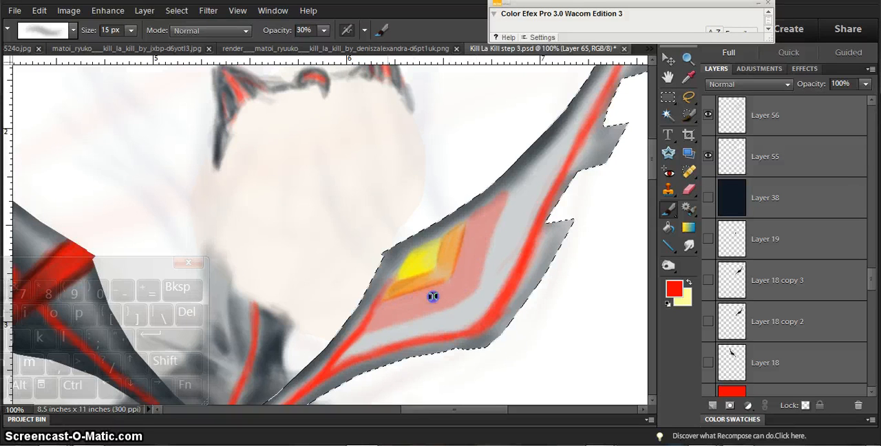
{"action": "left_click_drag", "start_coordinate": [433, 296], "coordinate": [467, 225]}
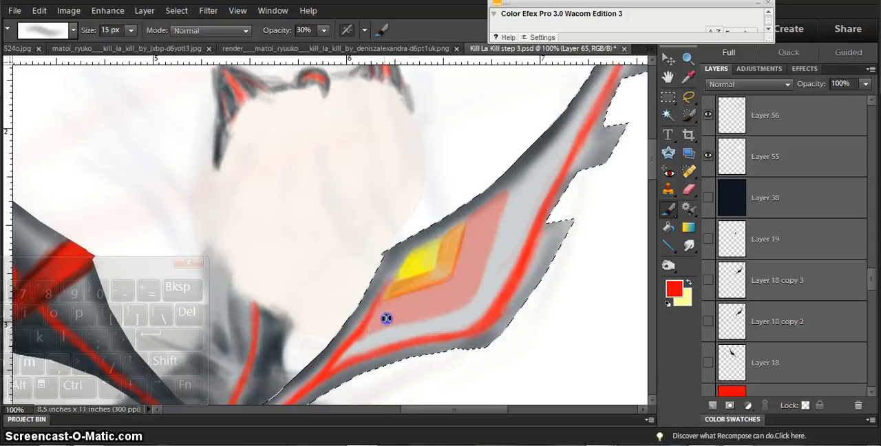
{"action": "left_click_drag", "start_coordinate": [387, 318], "coordinate": [475, 219]}
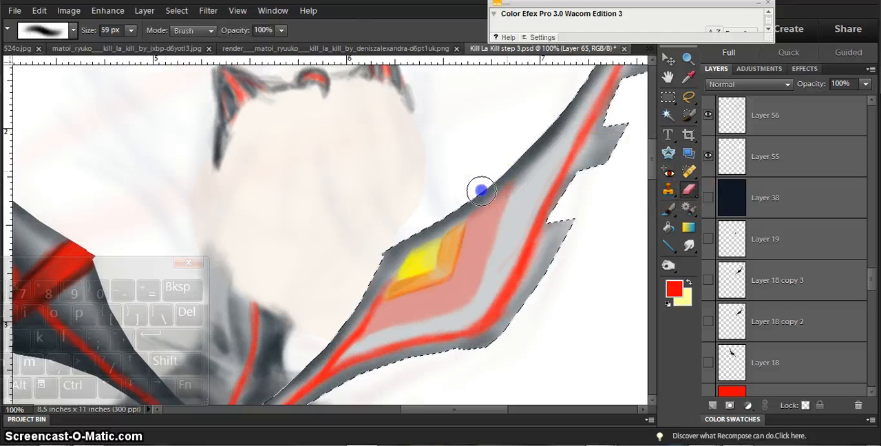
{"action": "left_click_drag", "start_coordinate": [482, 191], "coordinate": [356, 340]}
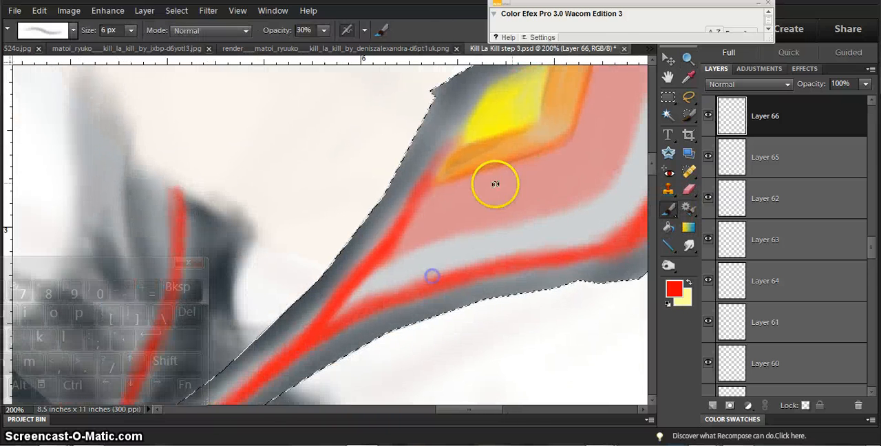
Step: Paint translucent red strokes below and above the gem, up to the wing's upper edge
{"action": "left_click_drag", "start_coordinate": [495, 184], "coordinate": [460, 181]}
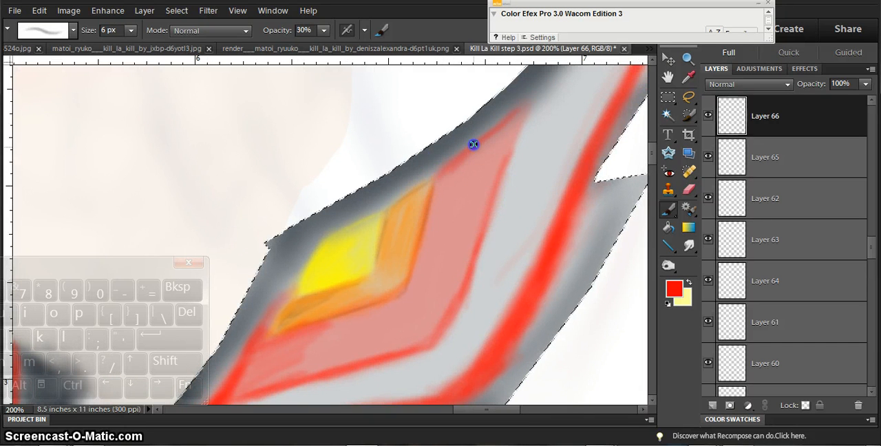
{"action": "left_click_drag", "start_coordinate": [474, 144], "coordinate": [422, 233]}
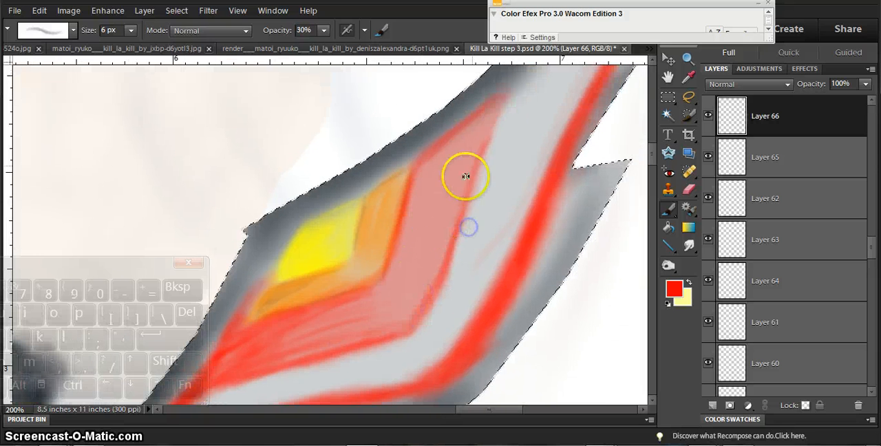
{"action": "left_click_drag", "start_coordinate": [465, 177], "coordinate": [424, 258]}
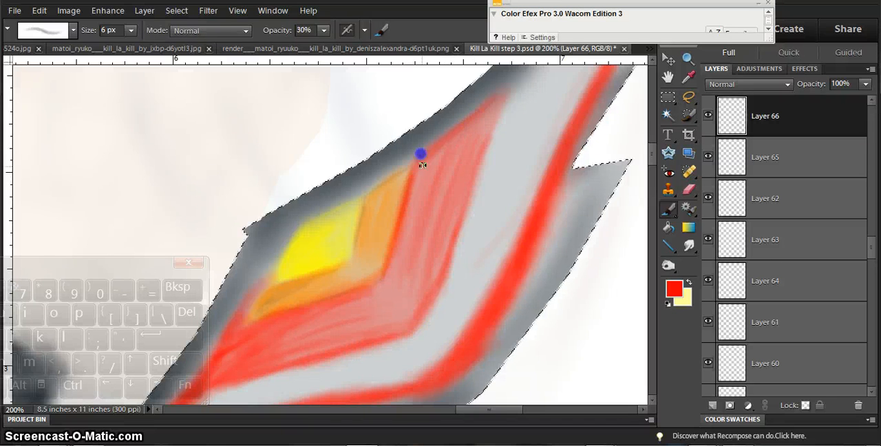
{"action": "left_click_drag", "start_coordinate": [421, 154], "coordinate": [439, 240]}
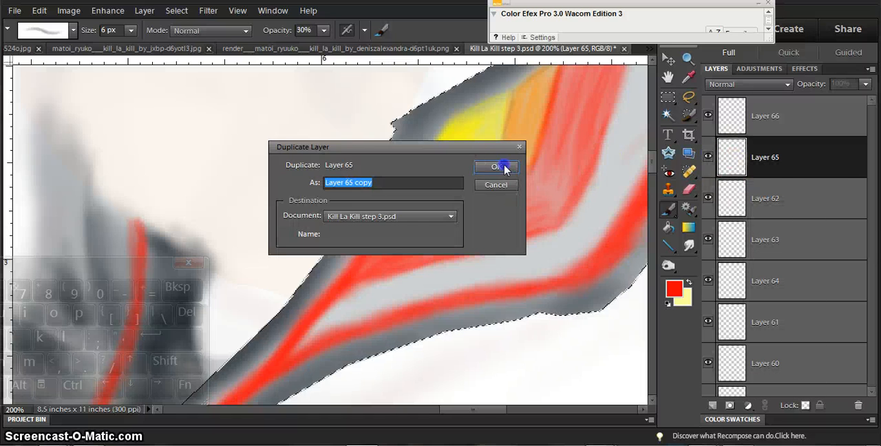
Step: Create a copy of Layer 65 and bring up its layer menu to duplicate it again
{"action": "left_click", "coordinate": [496, 166]}
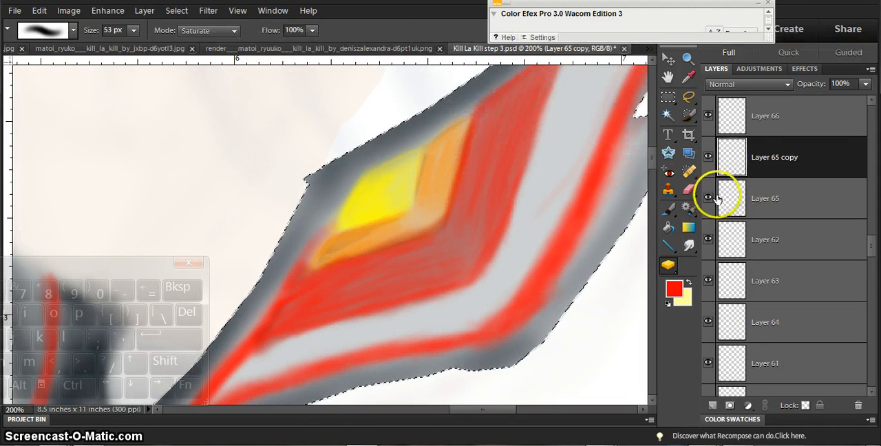
{"action": "right_click", "coordinate": [764, 198]}
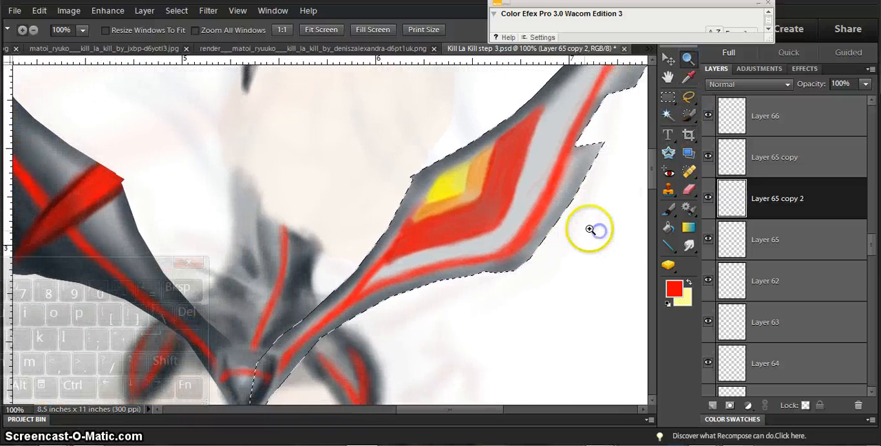
Step: Duplicate Layer 66, then burn midtones along the wing's lower edge on Layer 65 copy
{"action": "left_click", "coordinate": [707, 115]}
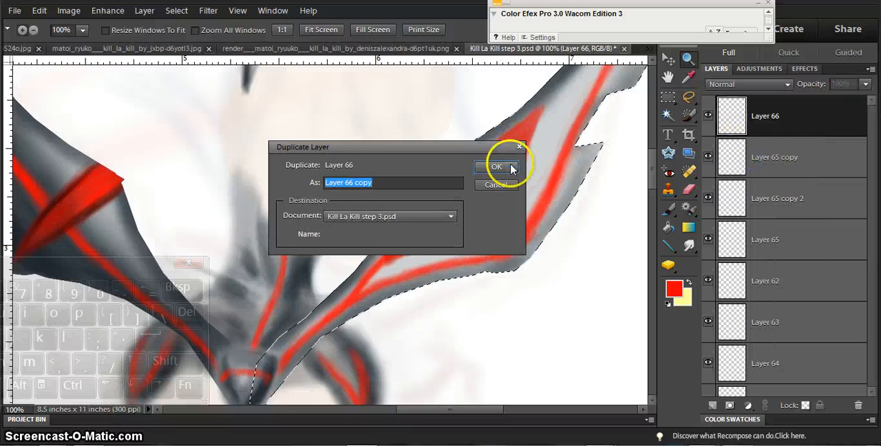
{"action": "left_click", "coordinate": [497, 166]}
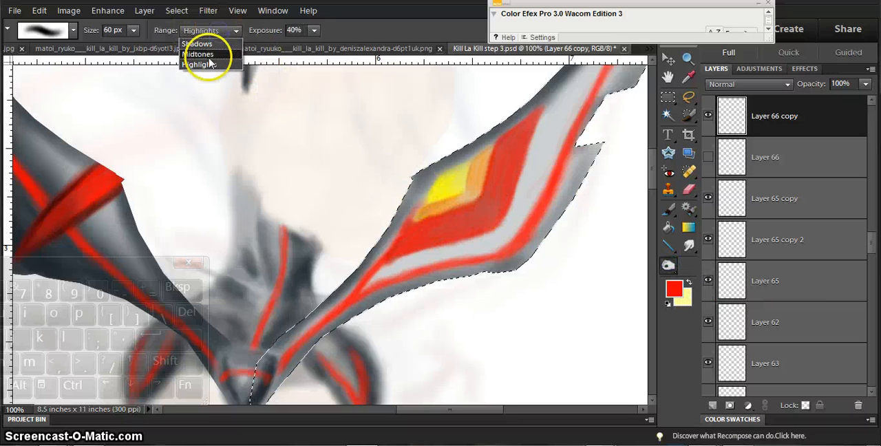
{"action": "left_click", "coordinate": [204, 48]}
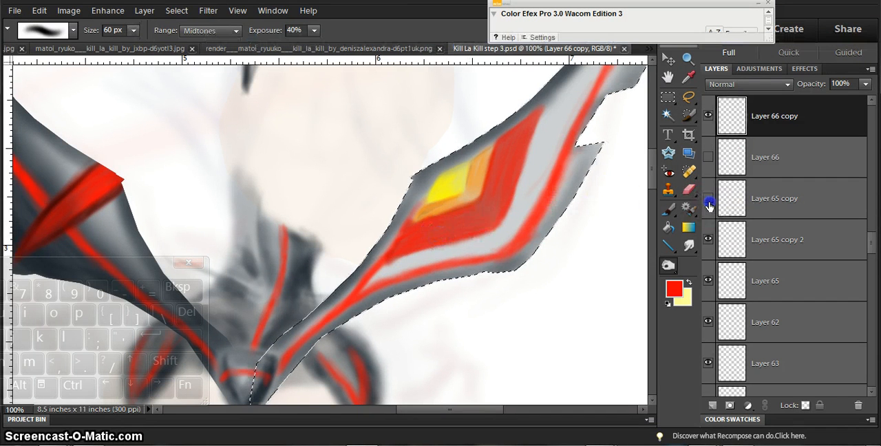
{"action": "left_click", "coordinate": [774, 199]}
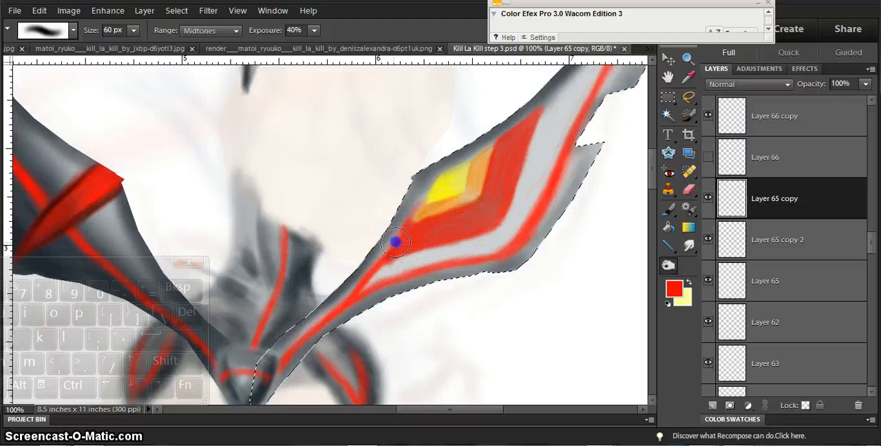
{"action": "left_click_drag", "start_coordinate": [395, 242], "coordinate": [444, 227]}
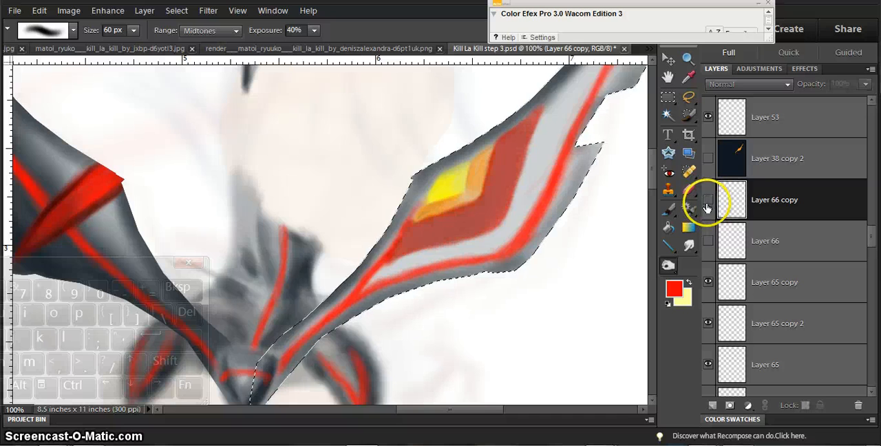
Step: Show Layer 66 copy again and paint fine detail on the red band
{"action": "left_click", "coordinate": [707, 198]}
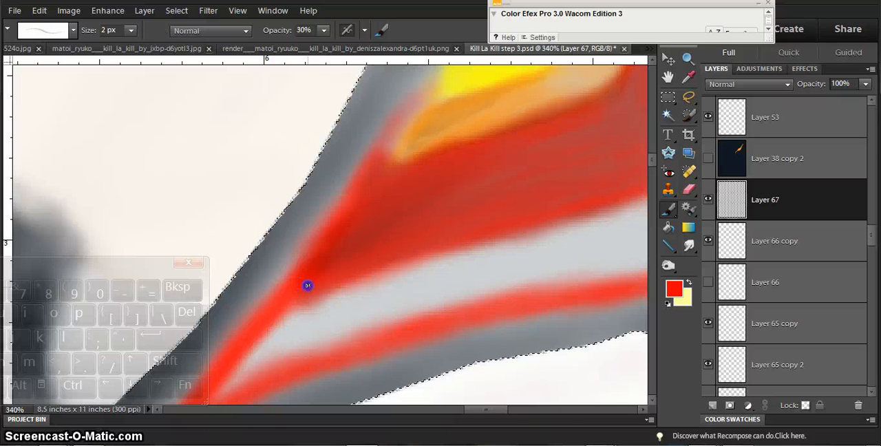
{"action": "left_click_drag", "start_coordinate": [307, 286], "coordinate": [386, 257]}
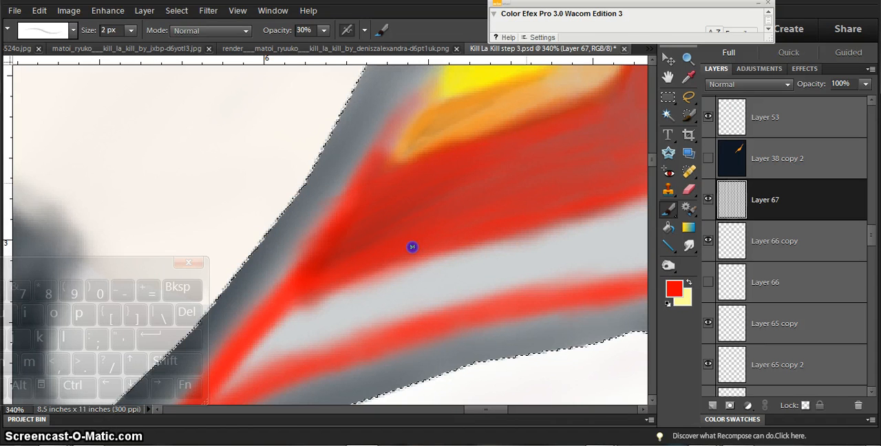
{"action": "mouse_move", "coordinate": [533, 136]}
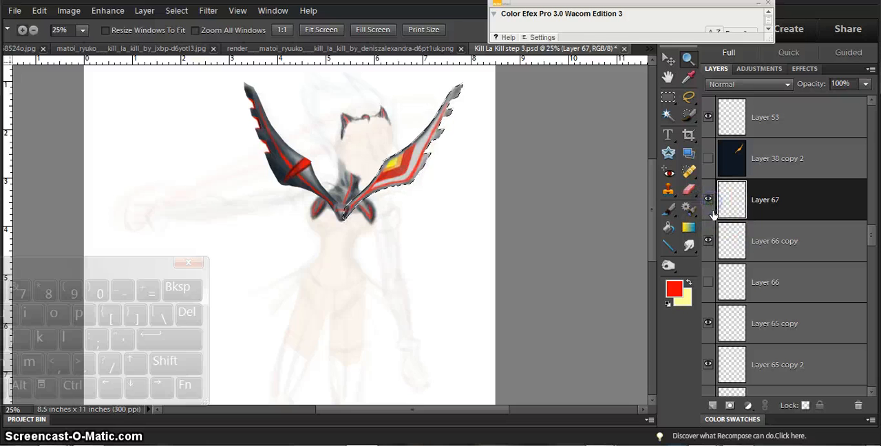
Step: Toggle Layer 67 to compare, add small red accents around the gem, and choose the Sponge tool
{"action": "left_click", "coordinate": [707, 283]}
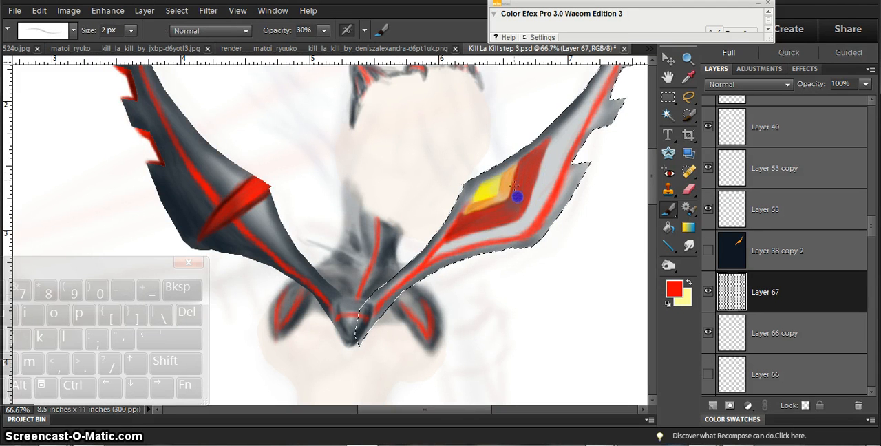
{"action": "left_click_drag", "start_coordinate": [513, 200], "coordinate": [523, 178]}
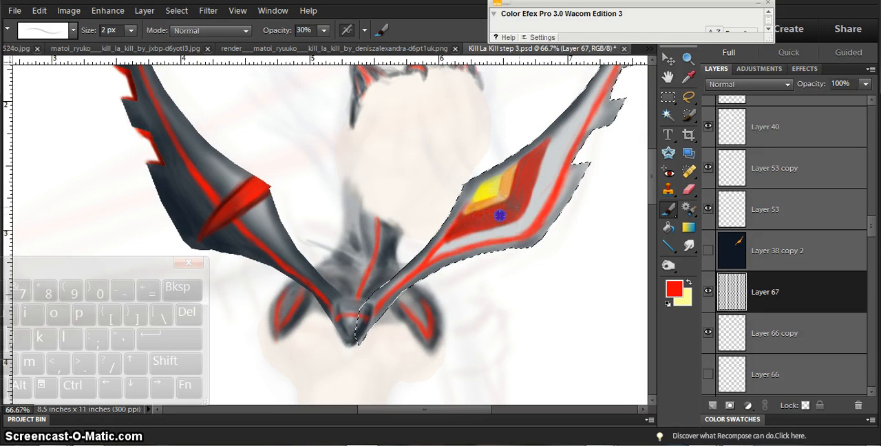
{"action": "left_click", "coordinate": [669, 266]}
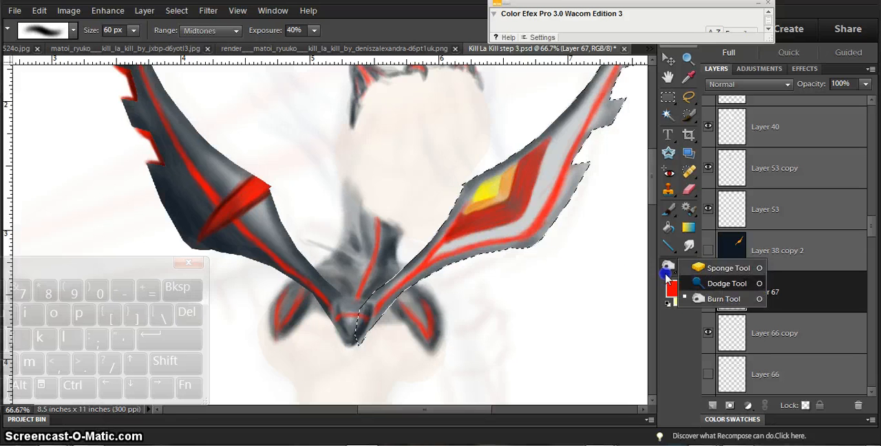
{"action": "left_click", "coordinate": [716, 268]}
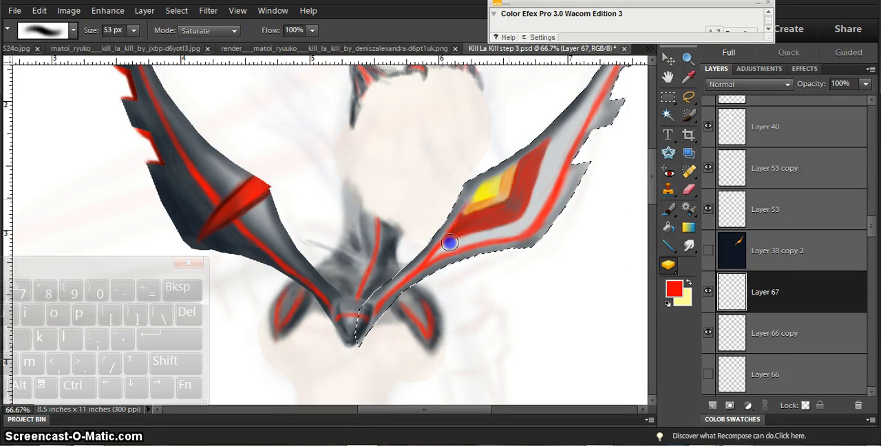